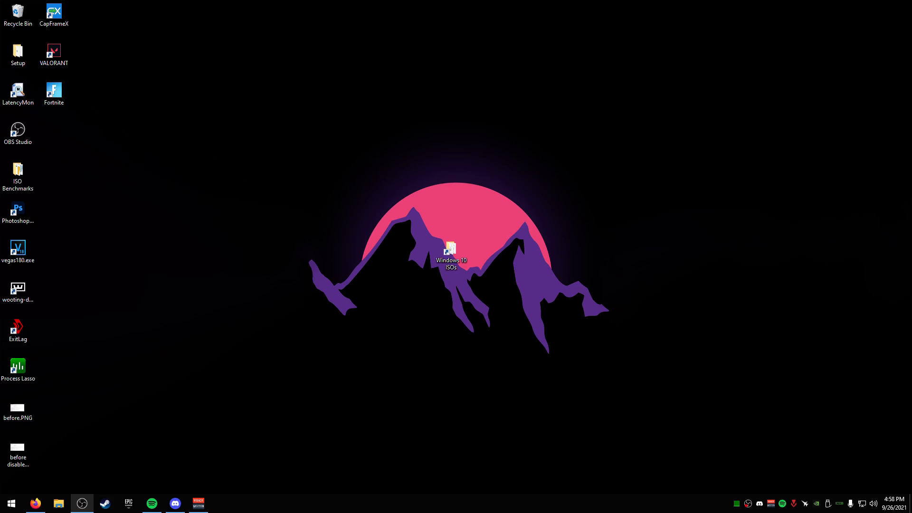
pyautogui.moveTo(253, 370)
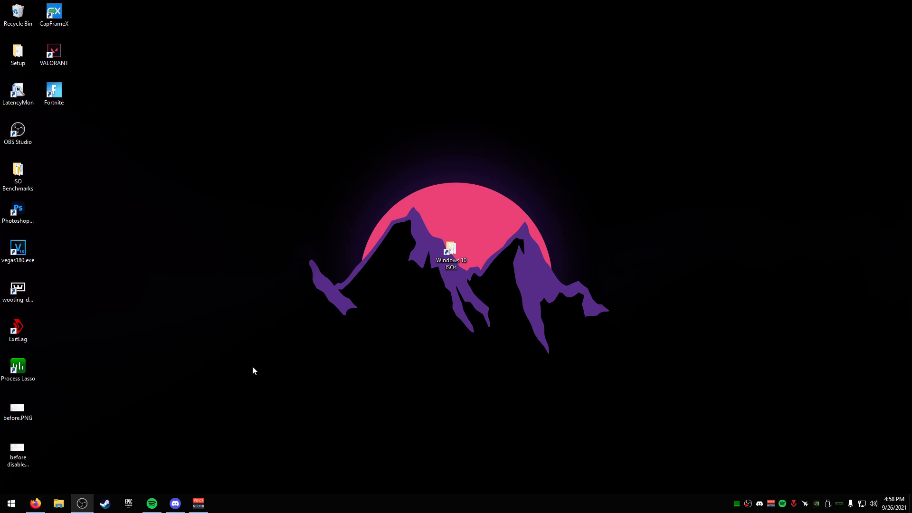
# - Browse down the Rufus website to the download area
pyautogui.click(35, 503)
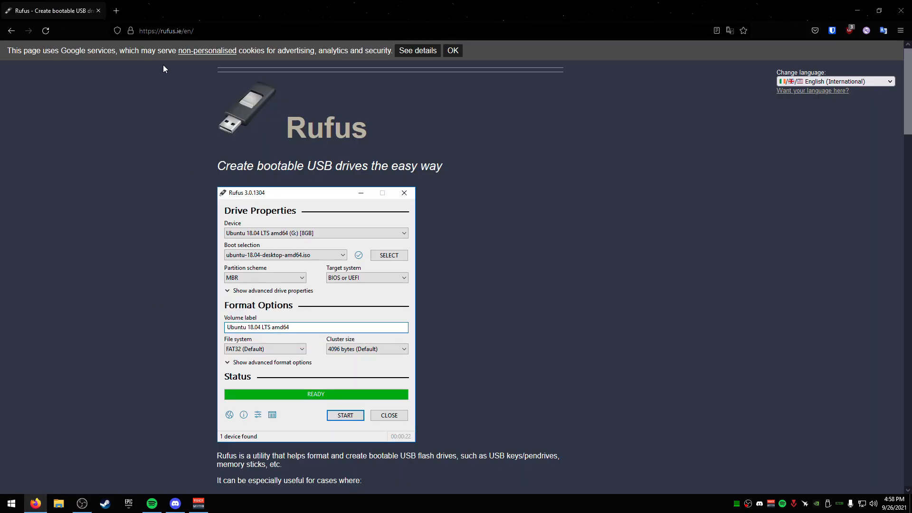
pyautogui.scroll(-3)
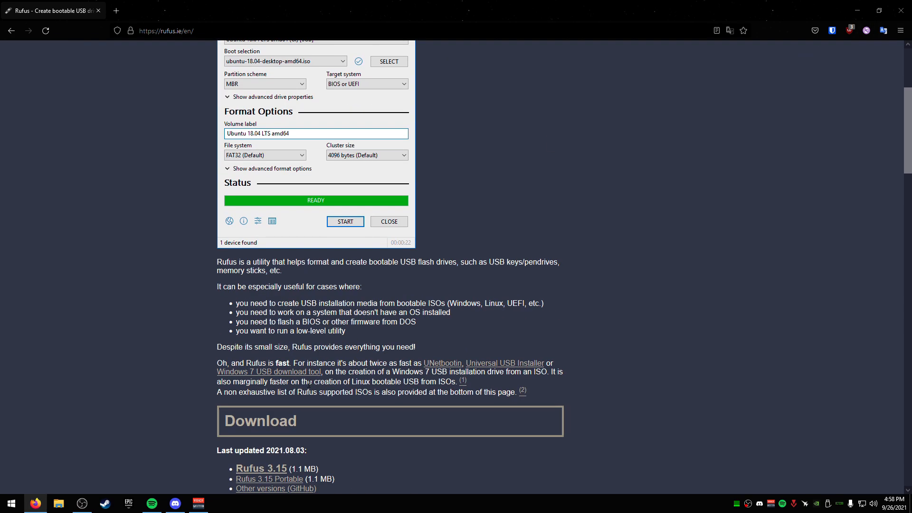
pyautogui.scroll(-3)
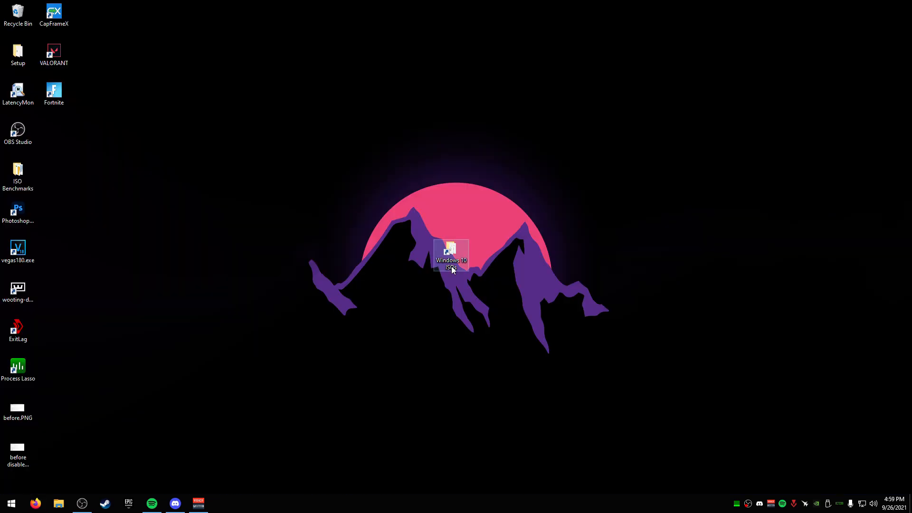
# - Launch rufus-3.15.exe from the Windows 10 ISOs folder, detecting the 32 GB ggOS (E:) drive
pyautogui.doubleClick(451, 255)
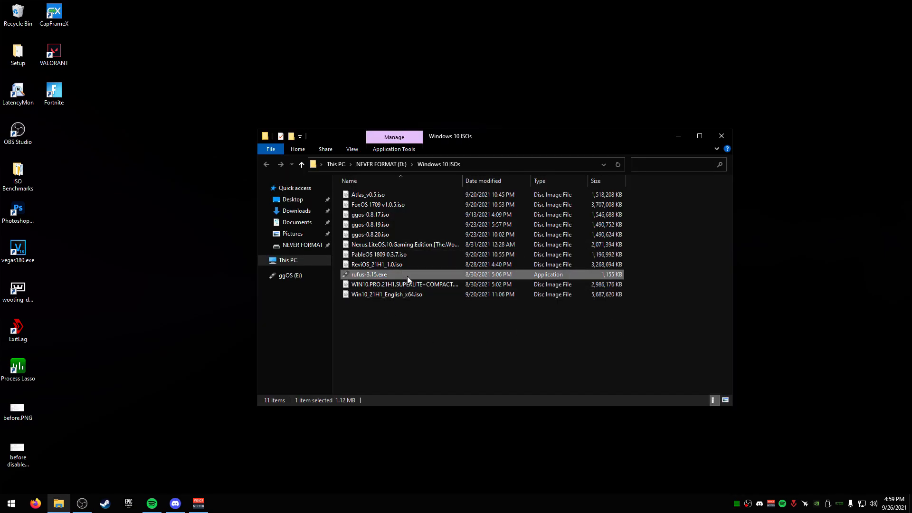
pyautogui.doubleClick(369, 274)
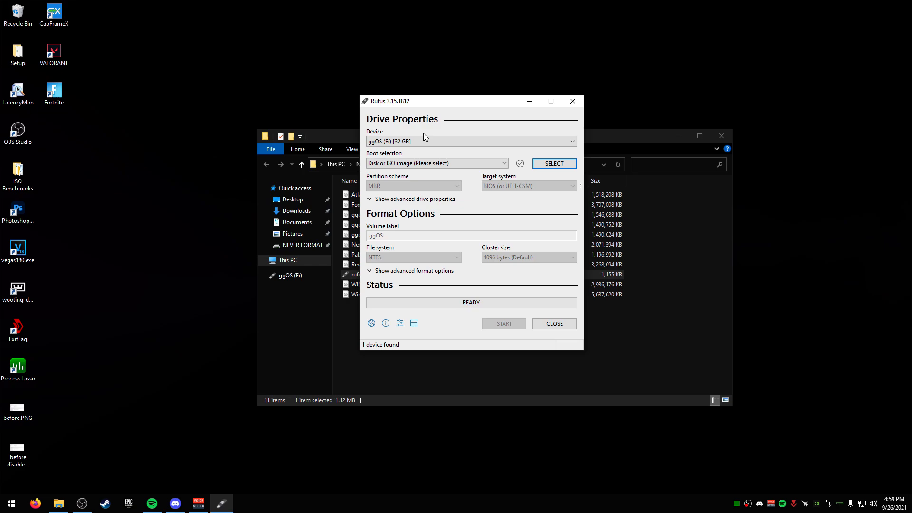
pyautogui.moveTo(443, 126)
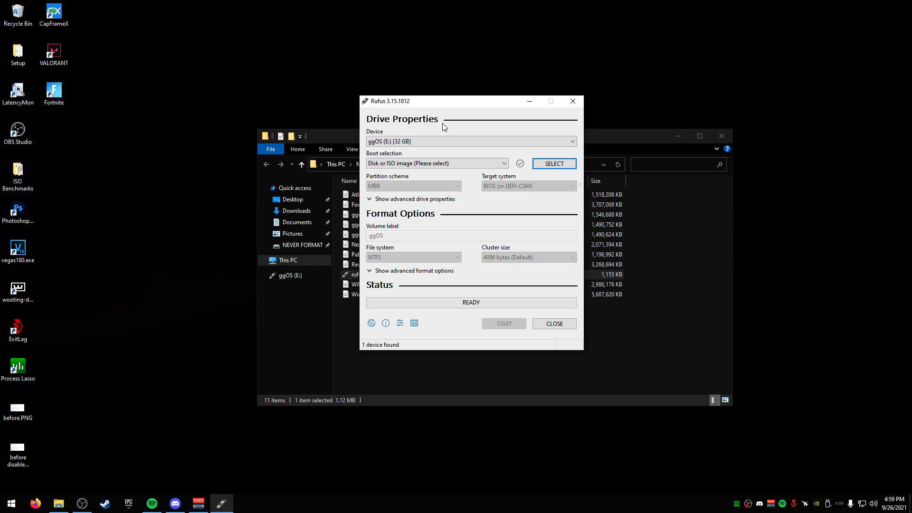
pyautogui.moveTo(415, 158)
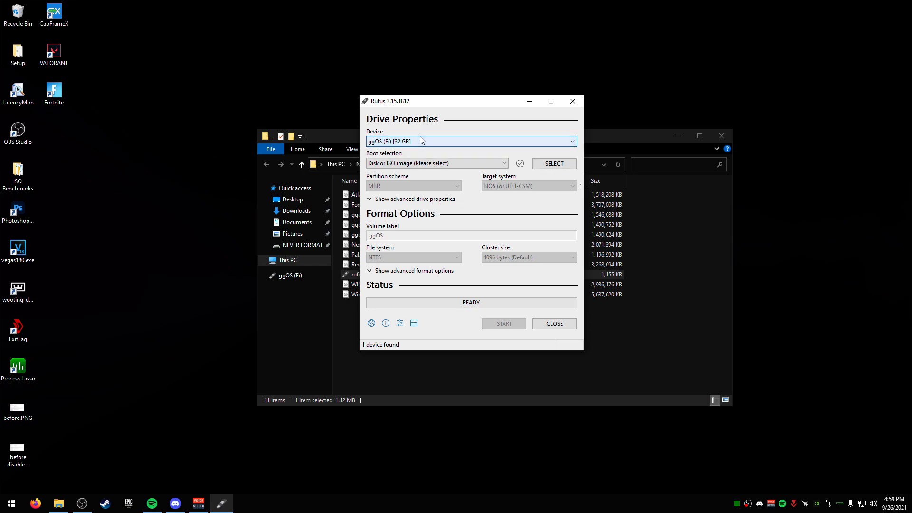
pyautogui.moveTo(409, 144)
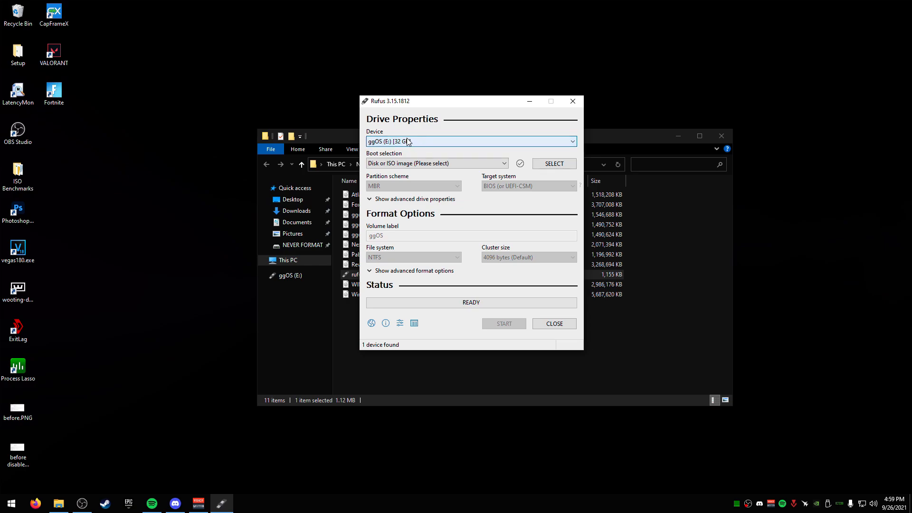
# - Keep Disk or ISO image as boot type and load ggos-0.8.20.iso as the boot image
pyautogui.click(503, 163)
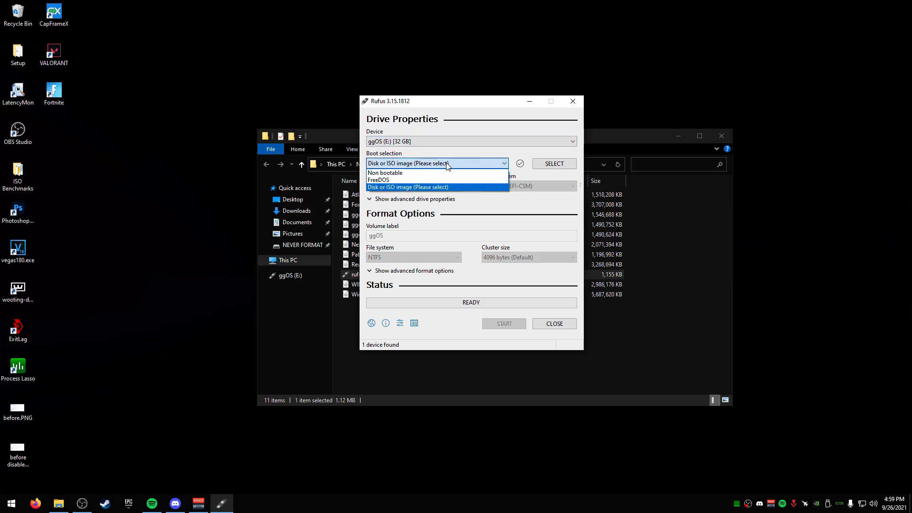
pyautogui.click(407, 187)
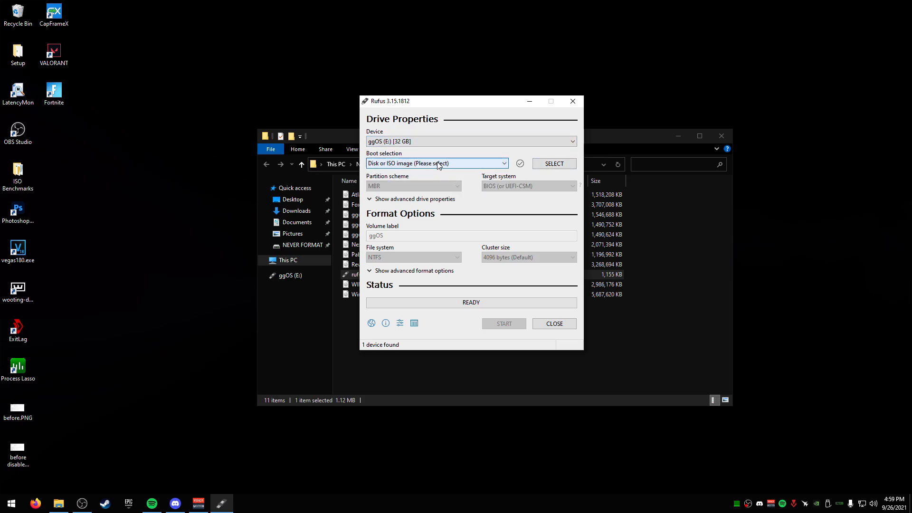
pyautogui.click(553, 164)
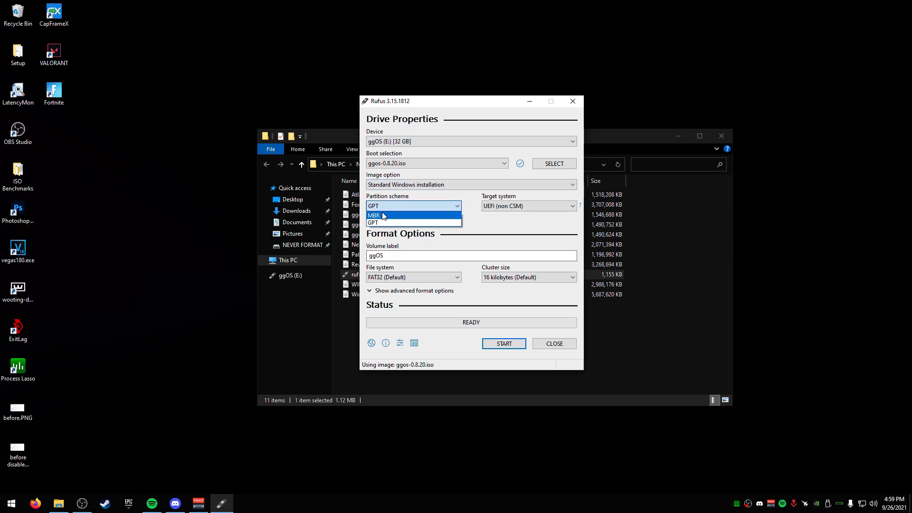
pyautogui.click(378, 222)
pyautogui.write('Create and format hard disk partitions')
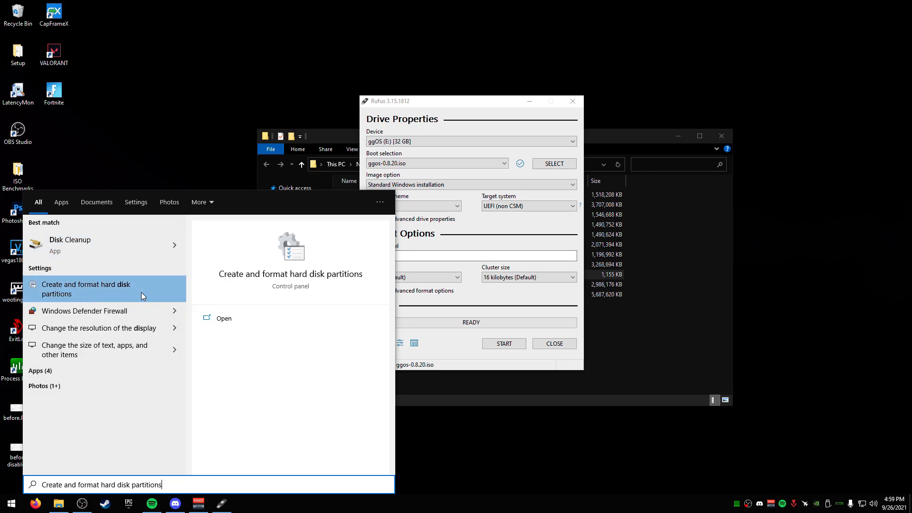
# - Launch Disk Management and view the disks including the 29.25 GB ggOS (E:) drive
pyautogui.click(224, 318)
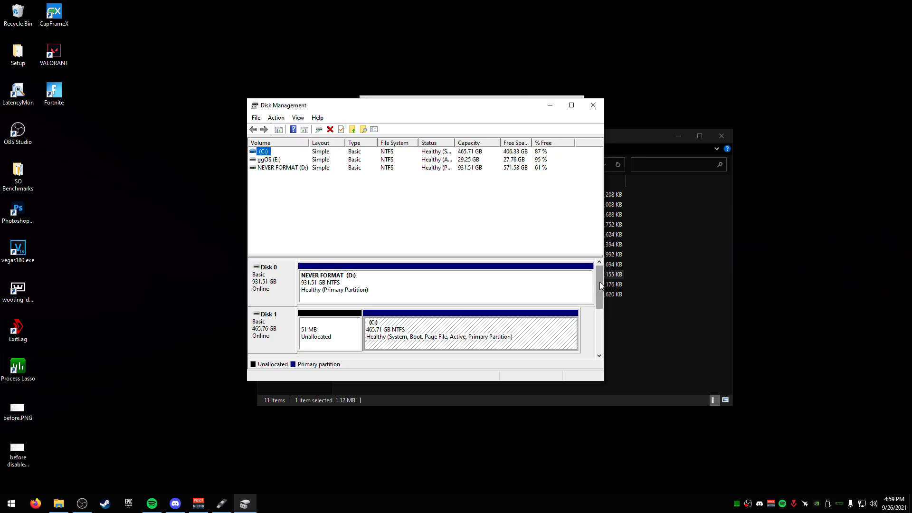
pyautogui.scroll(-3)
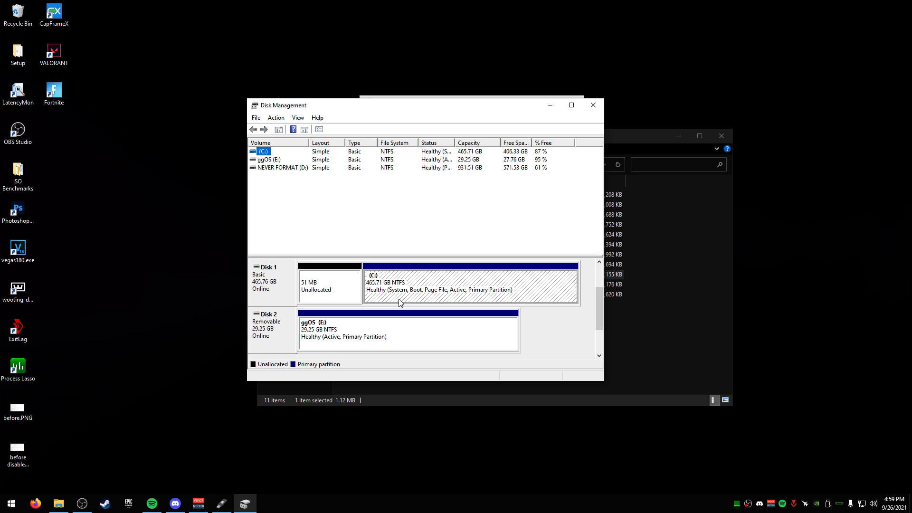
pyautogui.moveTo(276, 320)
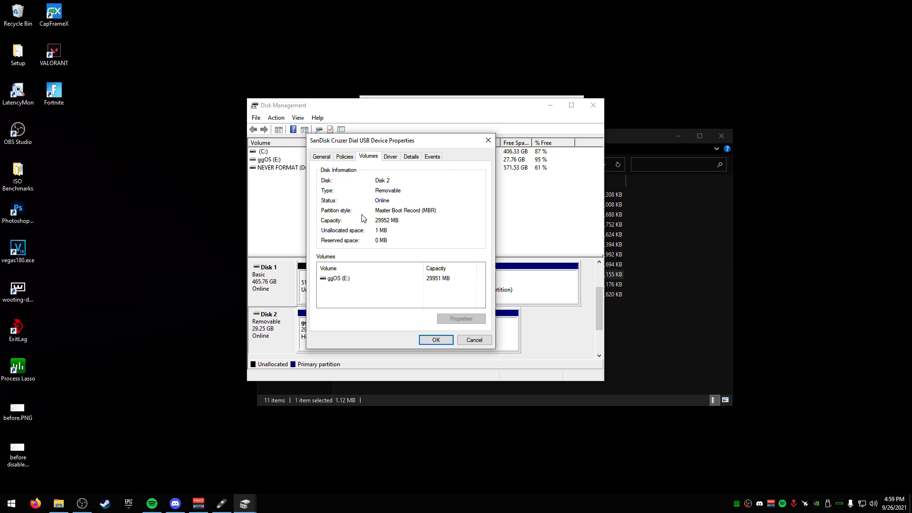
pyautogui.moveTo(436, 340)
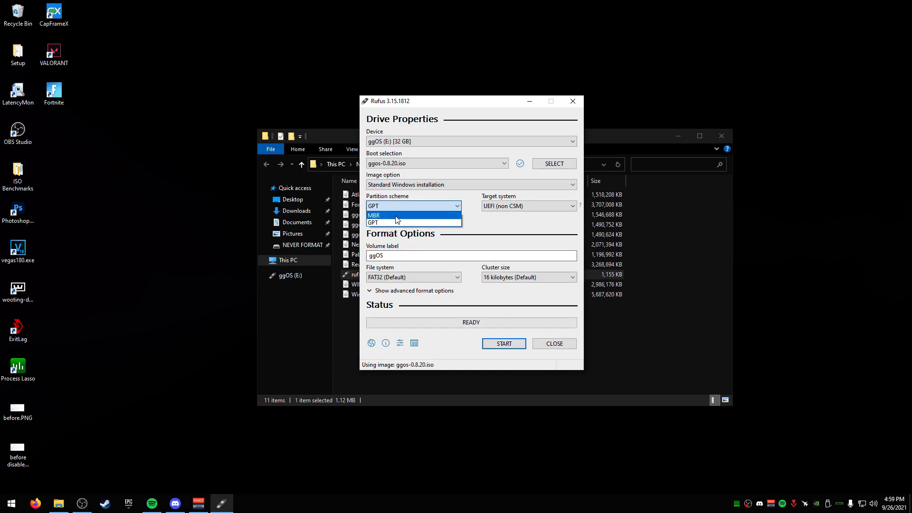
# - Set the partition scheme to MBR keeping the ggOS volume label, then close Rufus
pyautogui.click(374, 215)
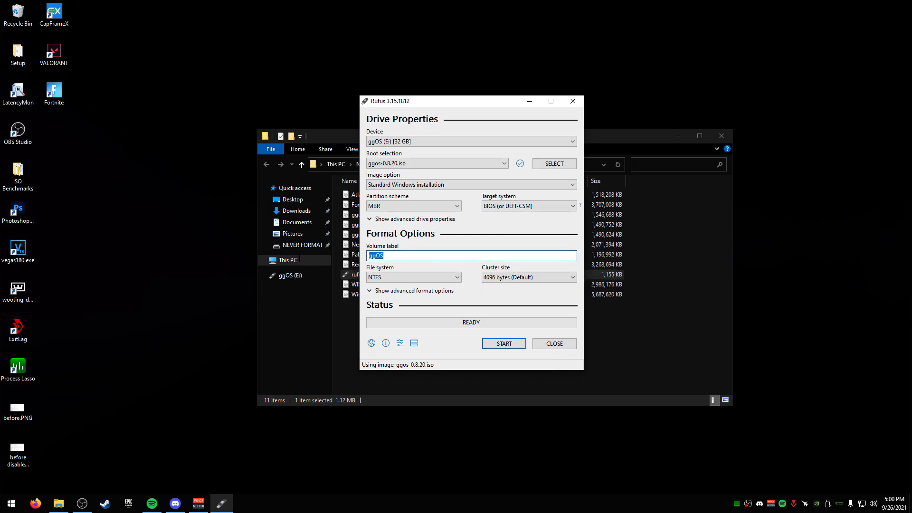
pyautogui.click(386, 256)
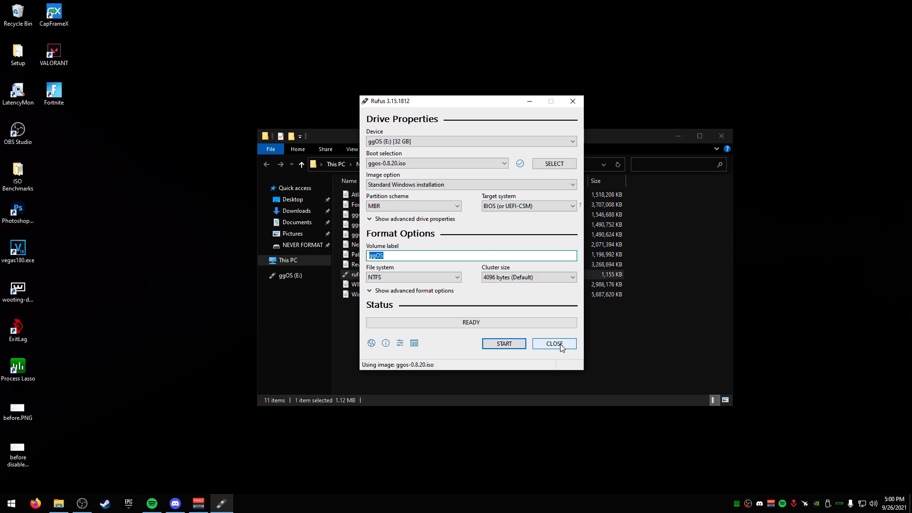
pyautogui.click(553, 343)
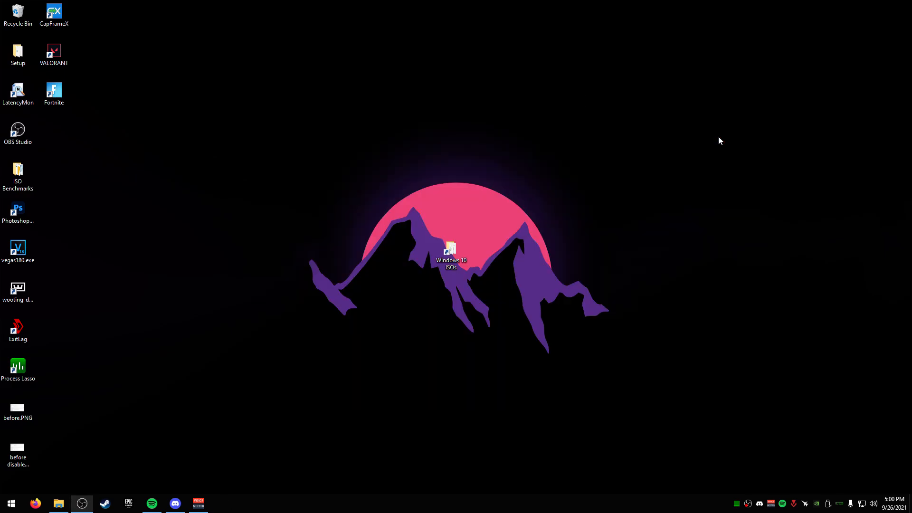
pyautogui.moveTo(580, 266)
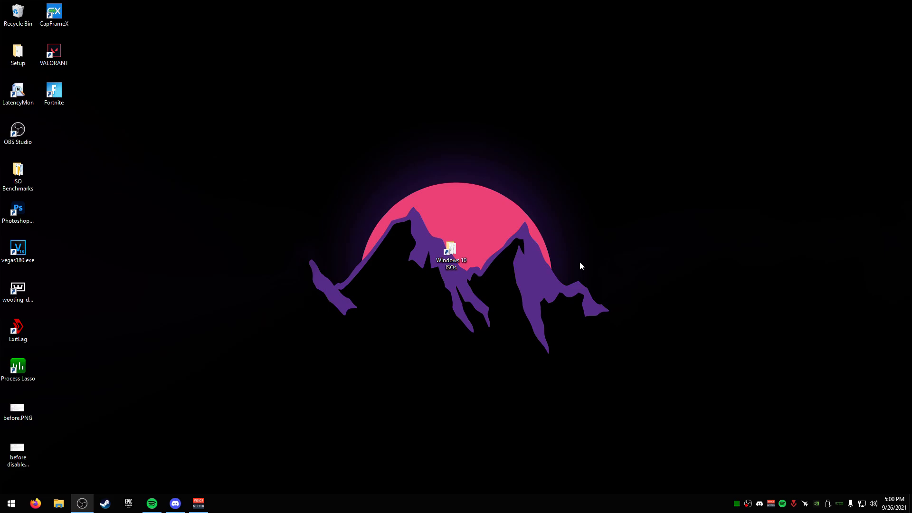